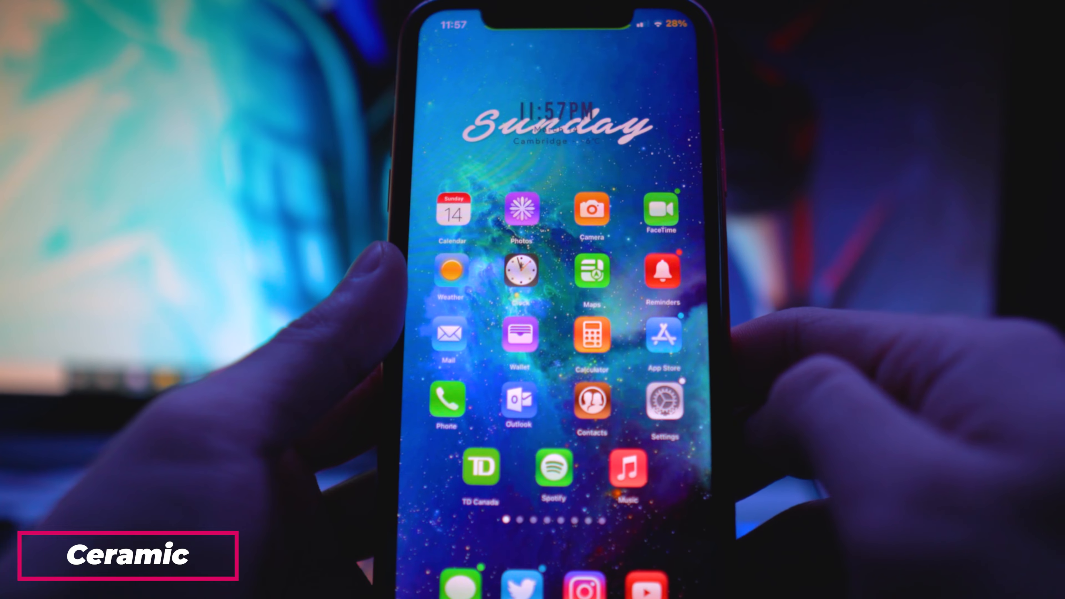
Step: Restyle the icons from Ceramic to Circles and swipe to the Food, Uber and Drive page
{"action": "scroll", "scroll_direction": "left", "scroll_amount": 3}
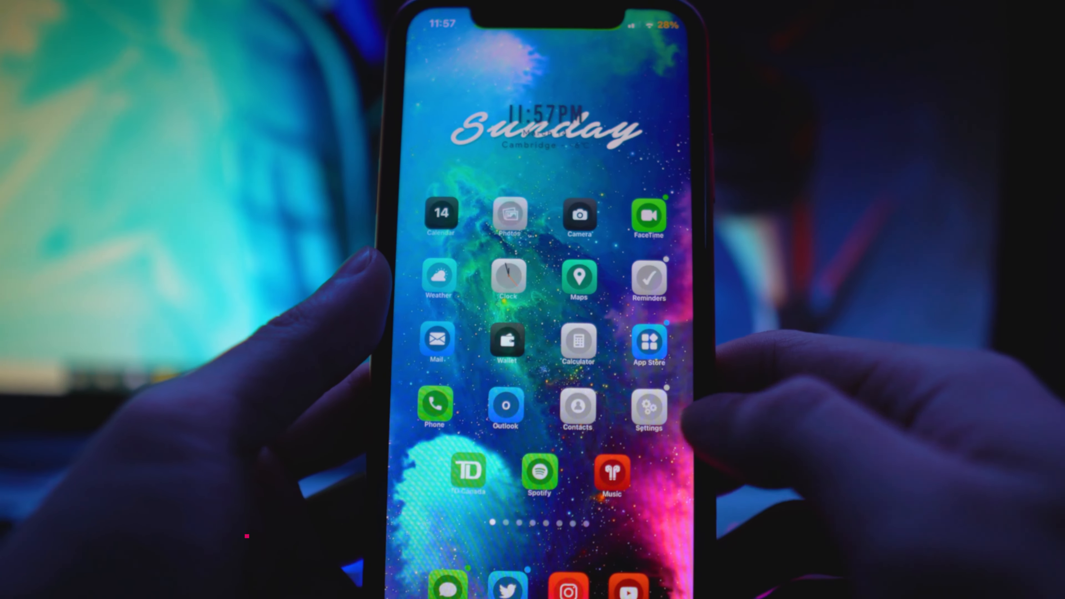
{"action": "scroll", "scroll_direction": "left", "scroll_amount": 3}
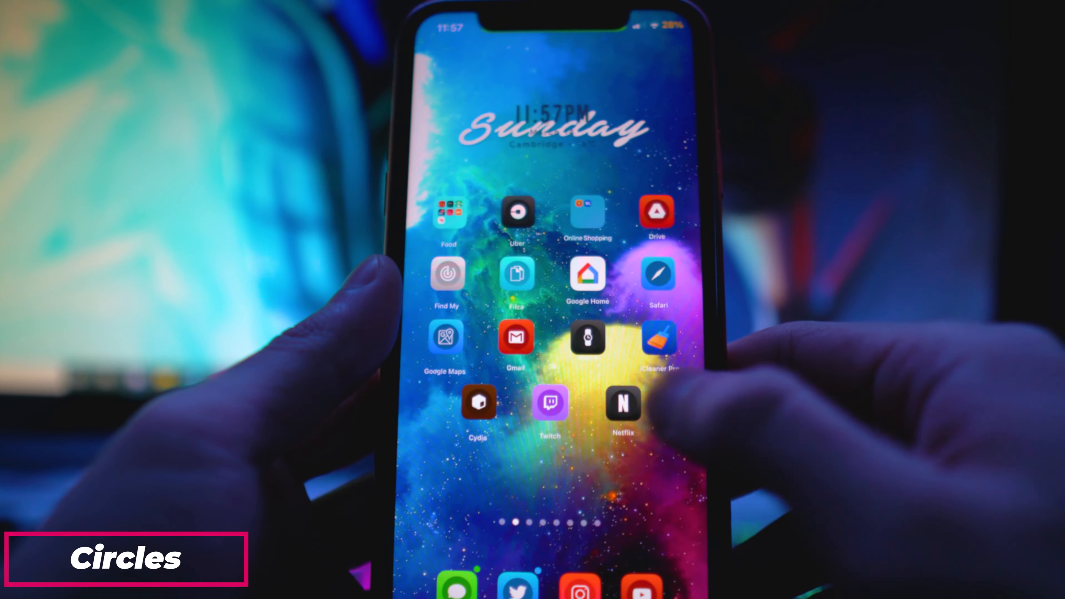
Step: Switch Snowboard to Felicity Pro and return to the Food, Uber and Drive page
{"action": "scroll", "scroll_direction": "left", "scroll_amount": 3}
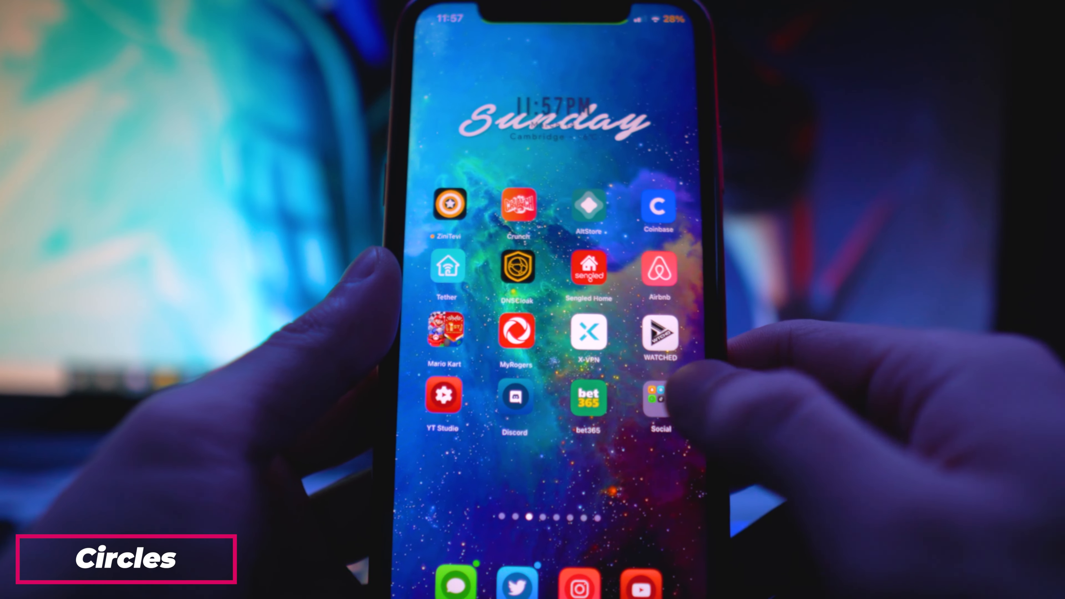
{"action": "left_click", "coordinate": [659, 394]}
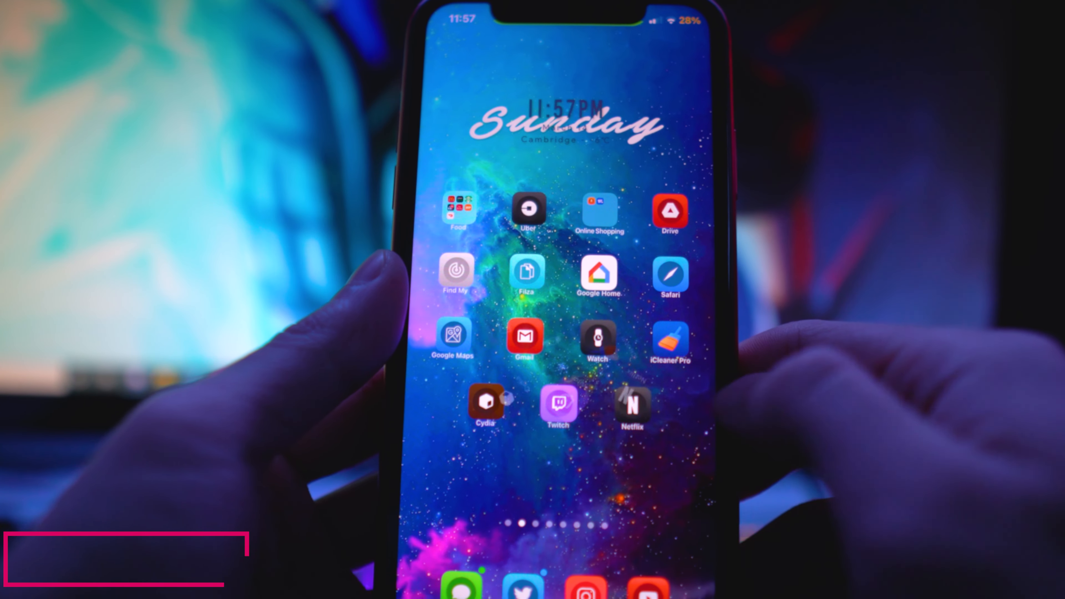
{"action": "scroll", "scroll_direction": "left", "scroll_amount": 3}
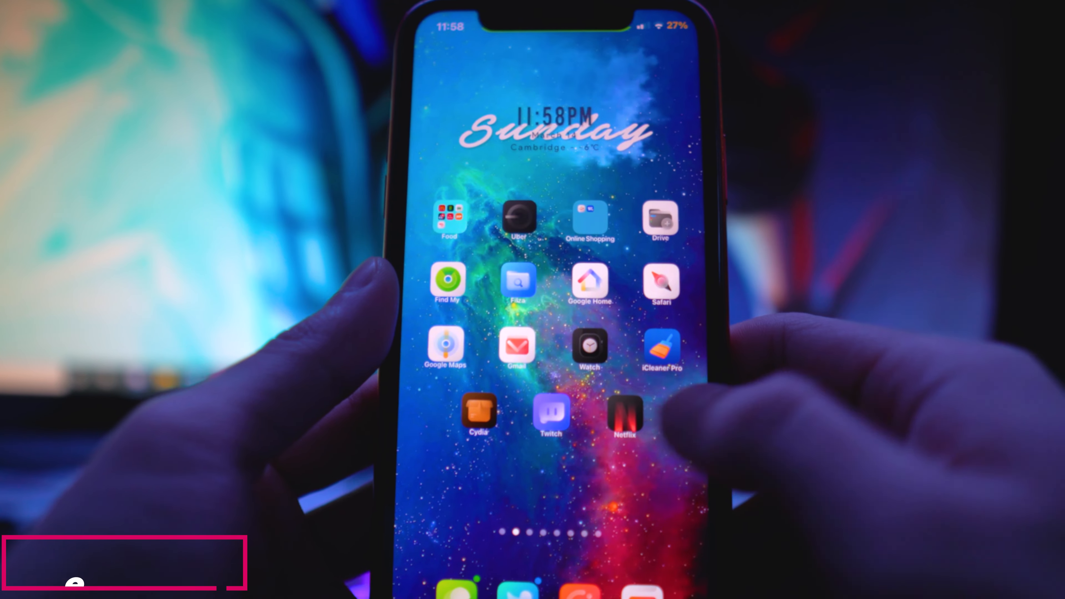
Step: Swipe to the Crunch and Coinbase page and open the Social folder
{"action": "scroll", "scroll_direction": "left", "scroll_amount": 3}
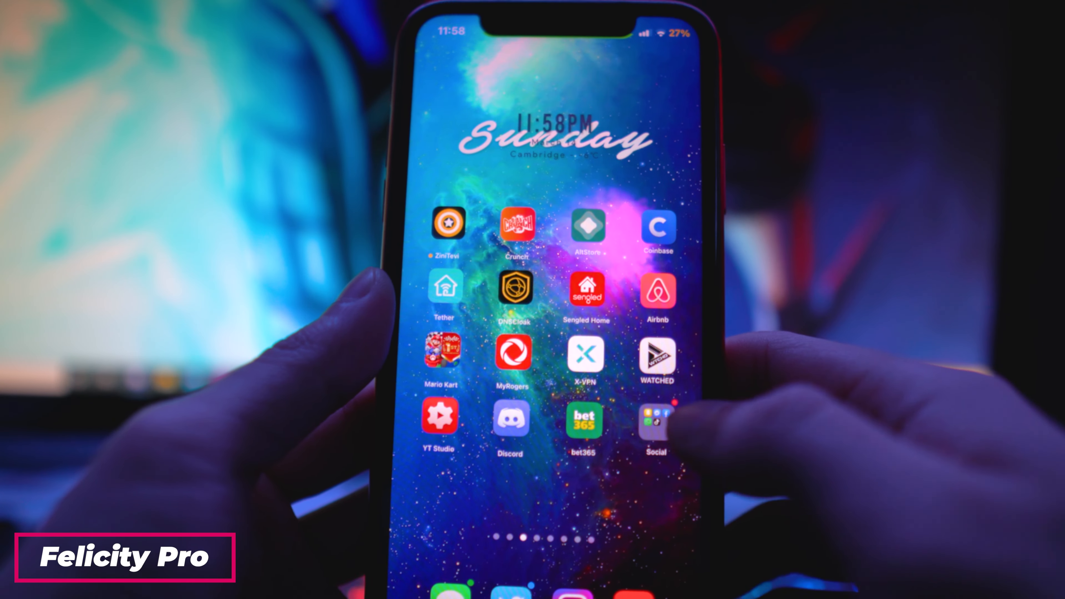
{"action": "left_click", "coordinate": [654, 418]}
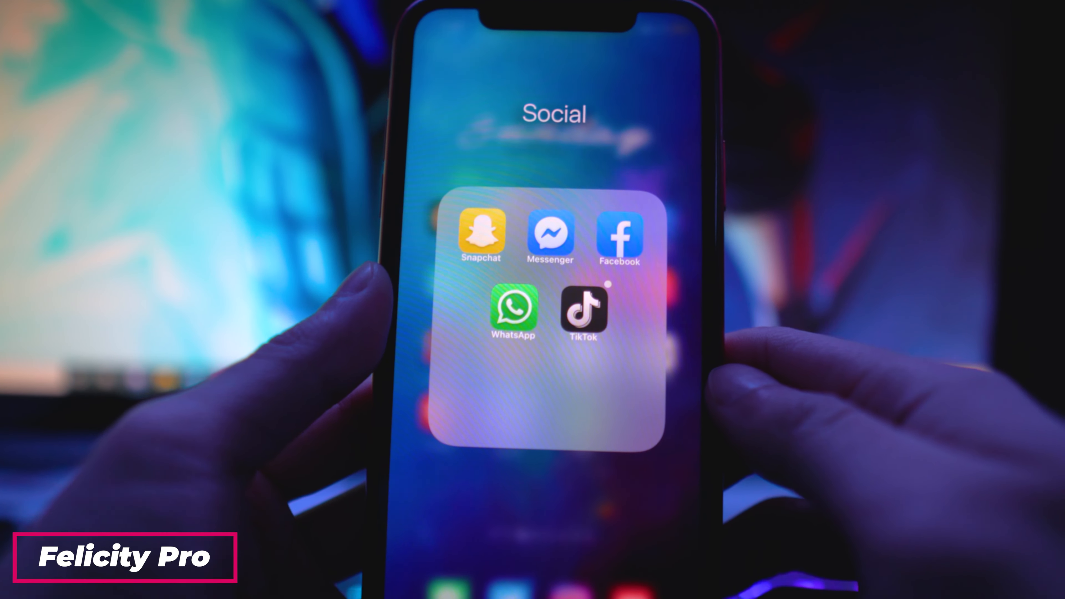